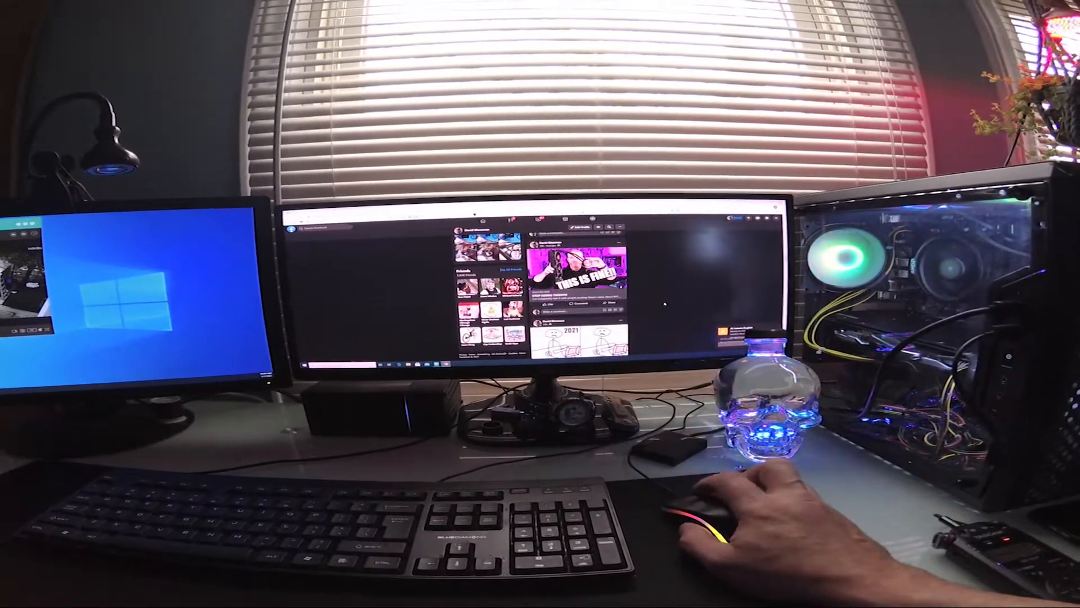
pyautogui.scroll(-3)
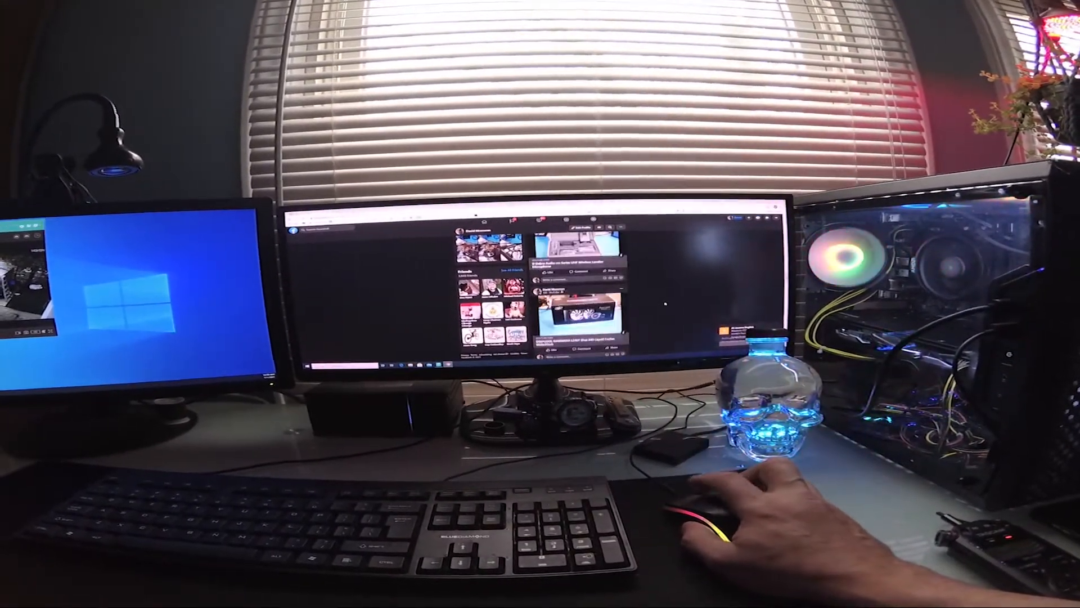